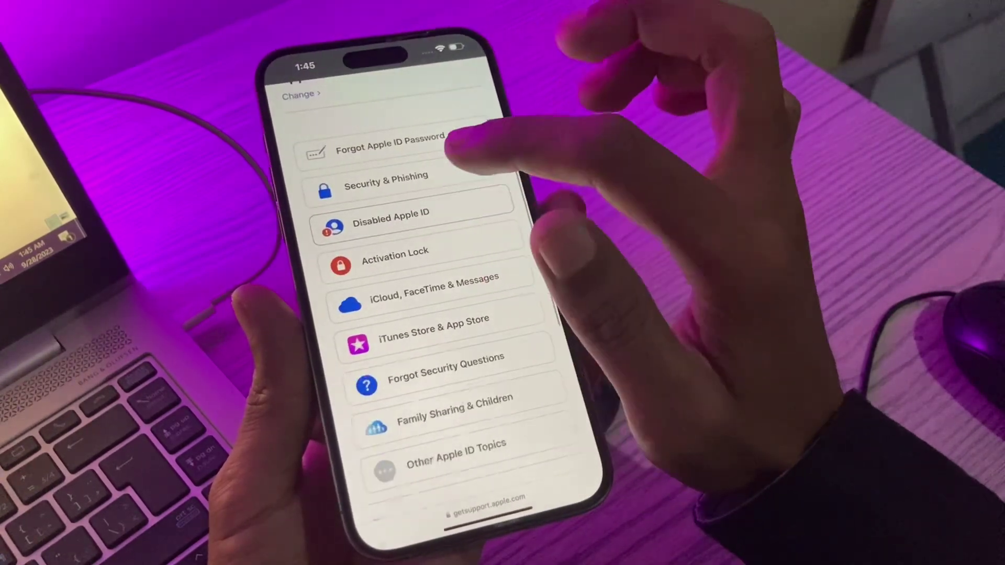
Select Disabled Apple ID from the Apple ID topics to reveal its alert topics
{"action": "left_click", "coordinate": [391, 213]}
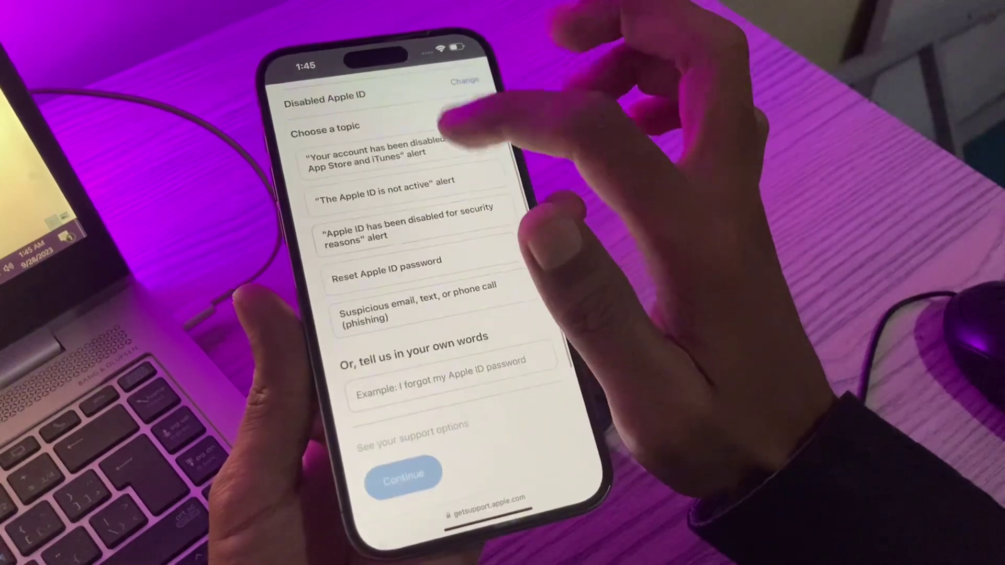